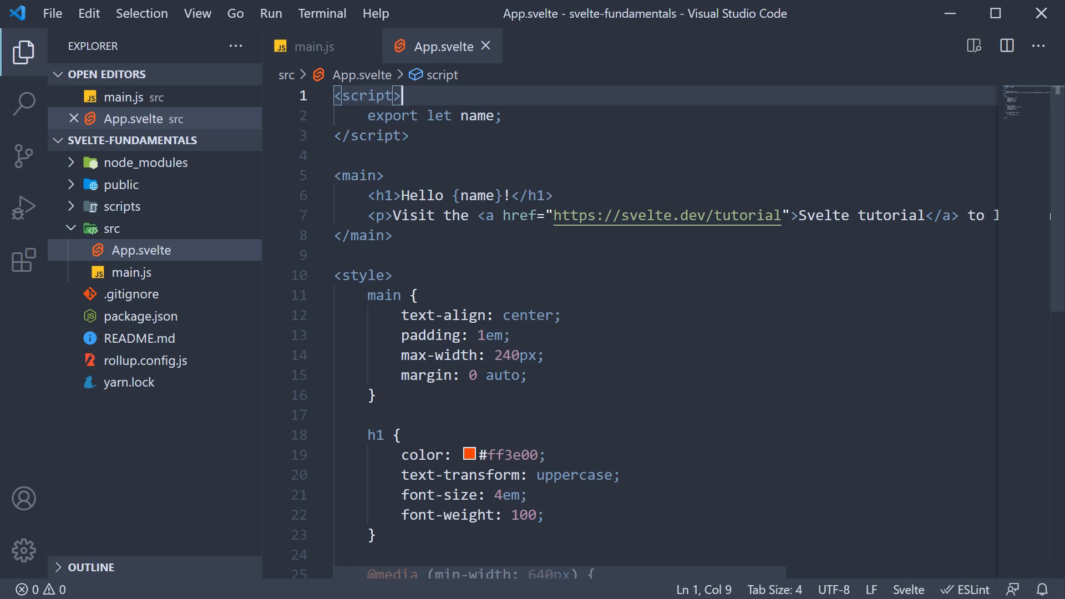
mouse_move(466, 60)
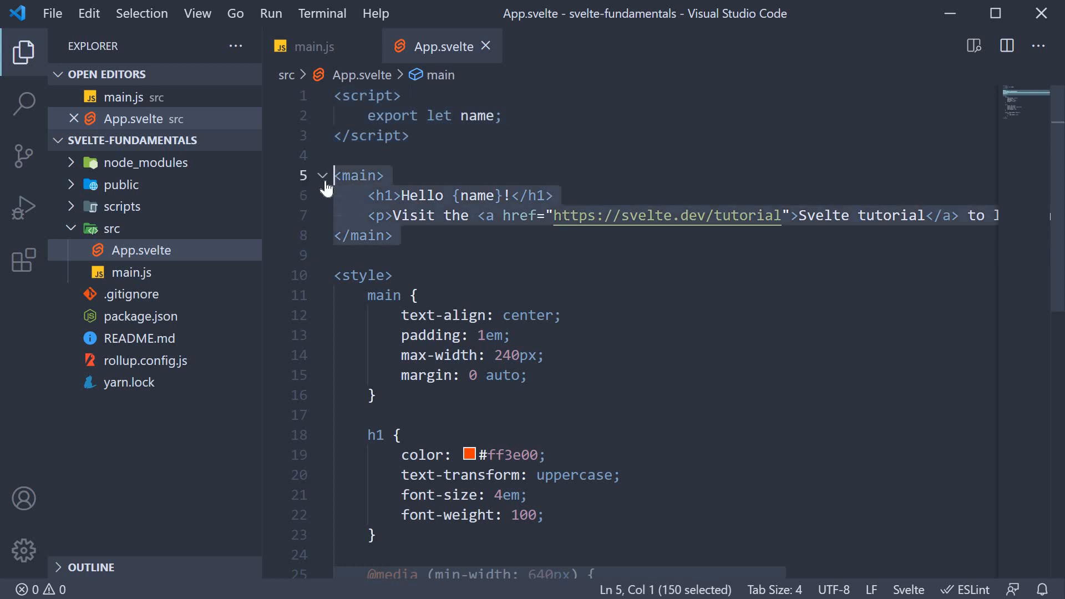
- Highlight App.svelte's main markup block and the start of the style block, then deselect
left_click(364, 276)
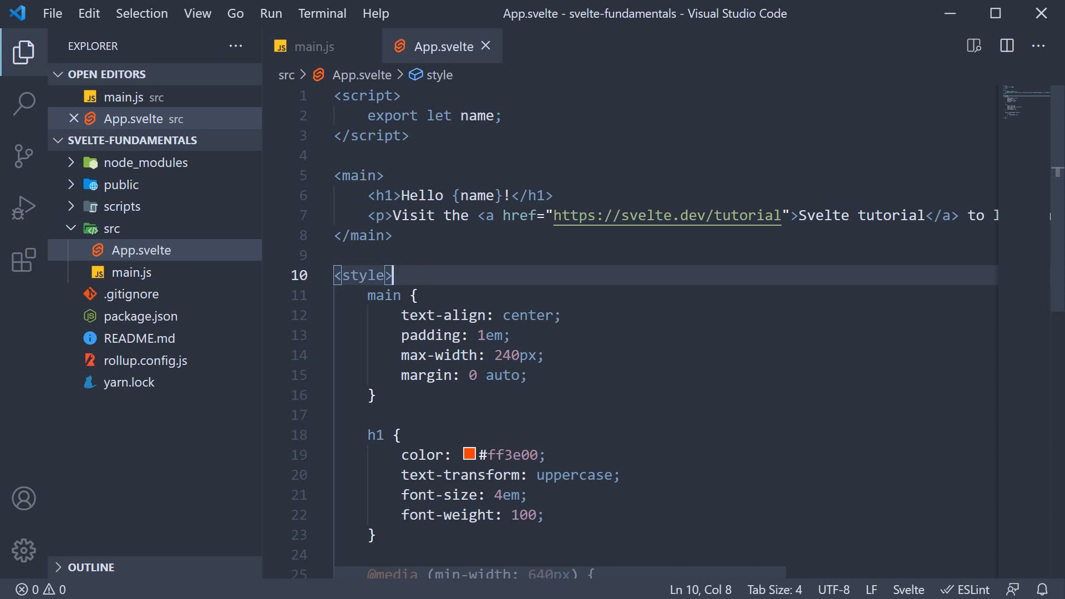
left_click(393, 235)
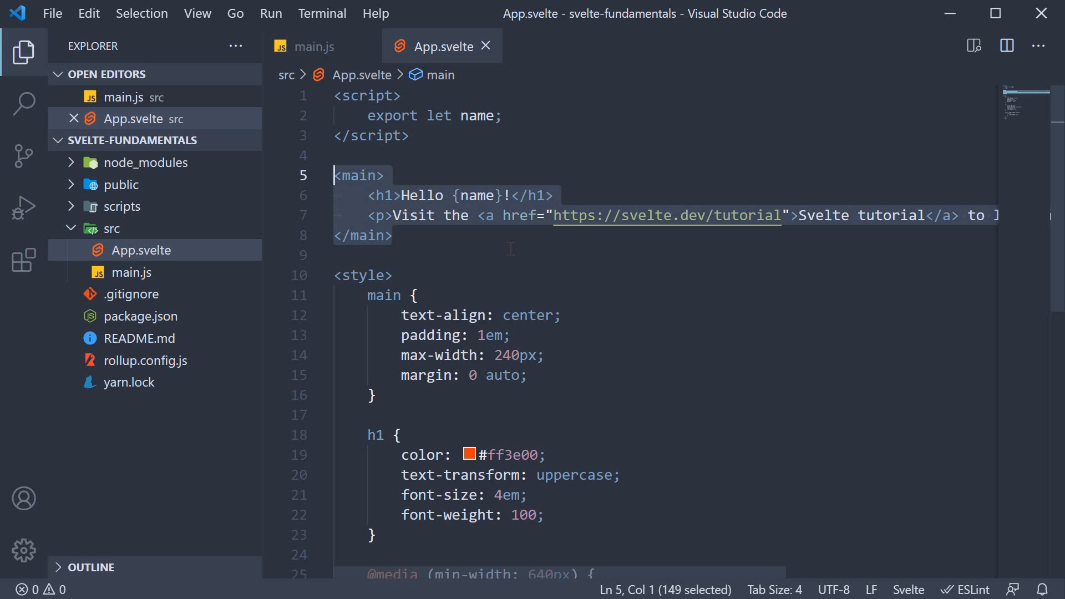
left_click(394, 236)
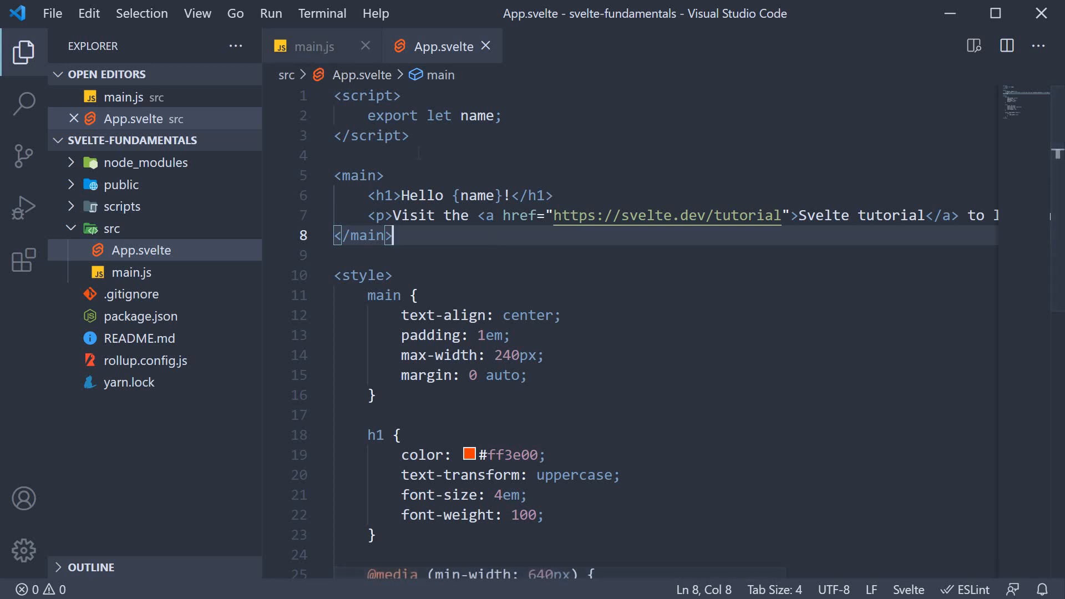
- Review how main.js mounts App, then return to App.svelte and scroll down
left_click(313, 46)
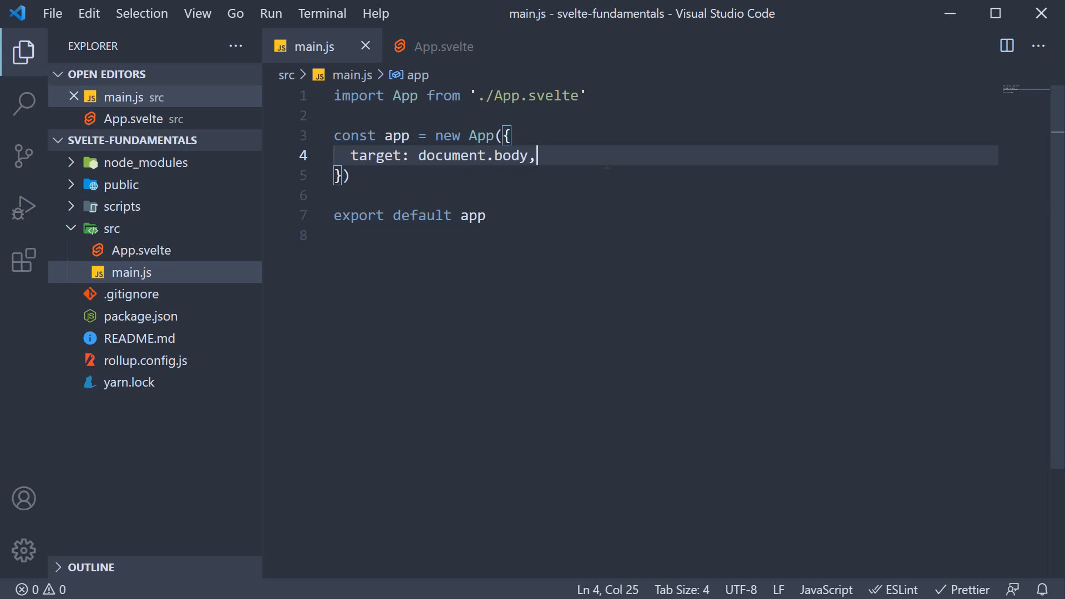
left_click(444, 46)
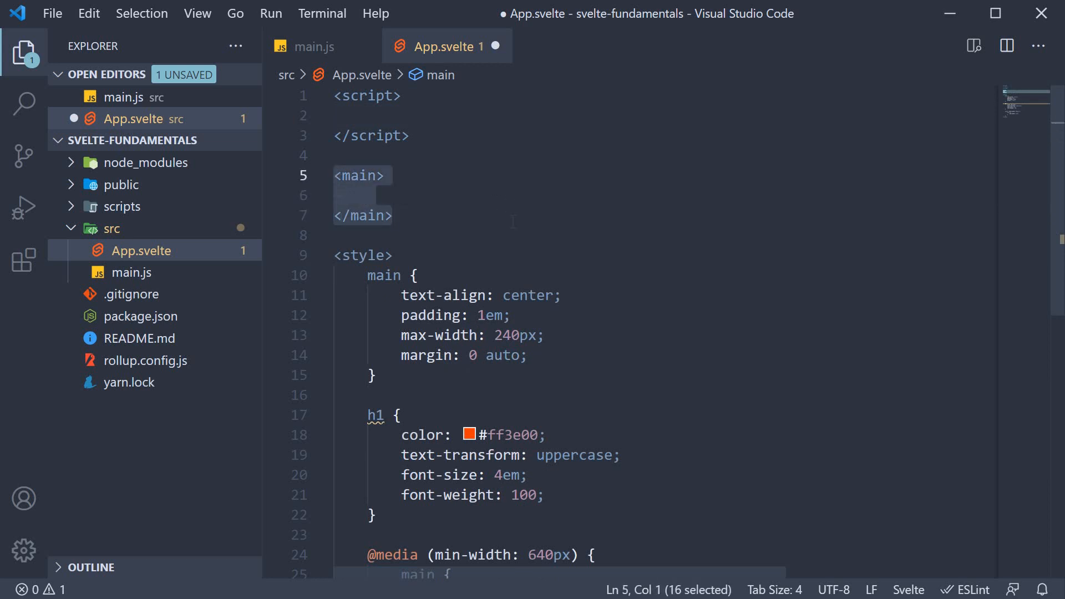
scroll("down", 3)
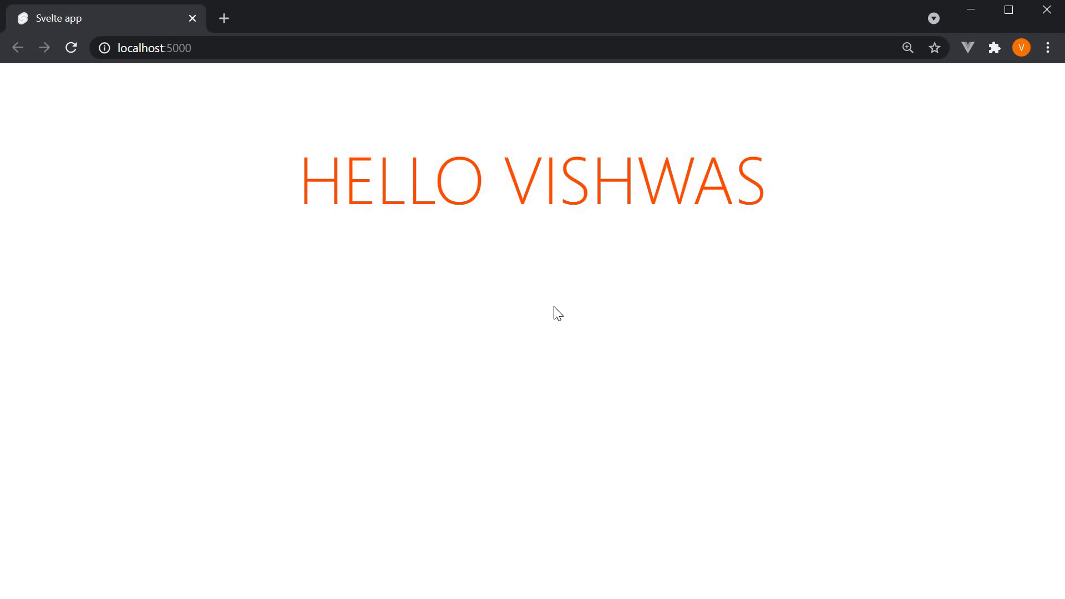
mouse_move(564, 331)
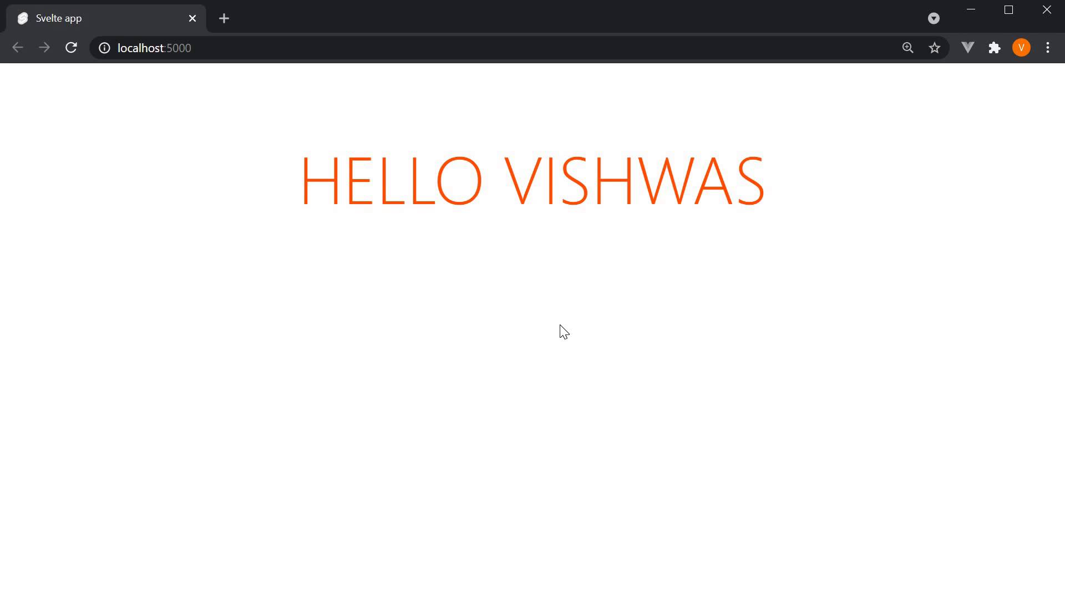
- Switch from Chrome's HELLO VISHWAS page back to Visual Studio Code
key("alt+tab")
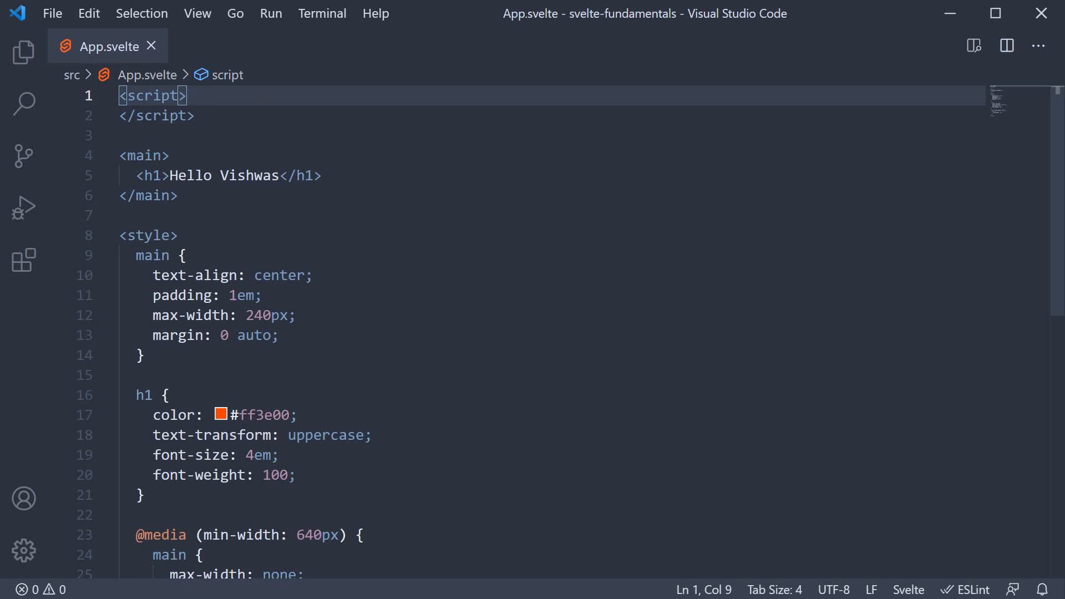
- Add const name = 'Vishwas' to the script and show {name} in the h1
key("Enter")
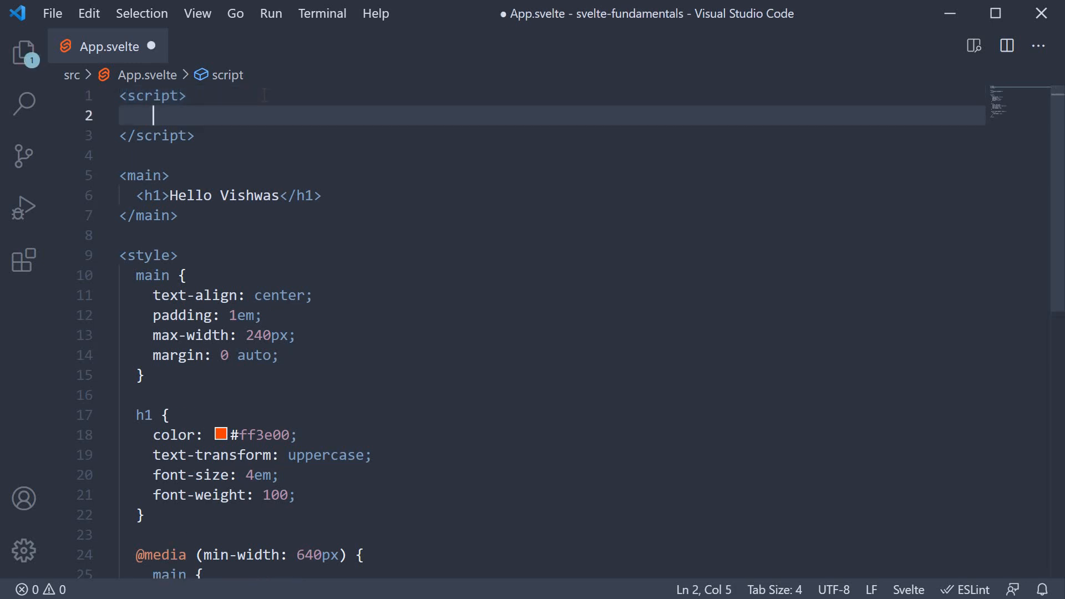
type("const name")
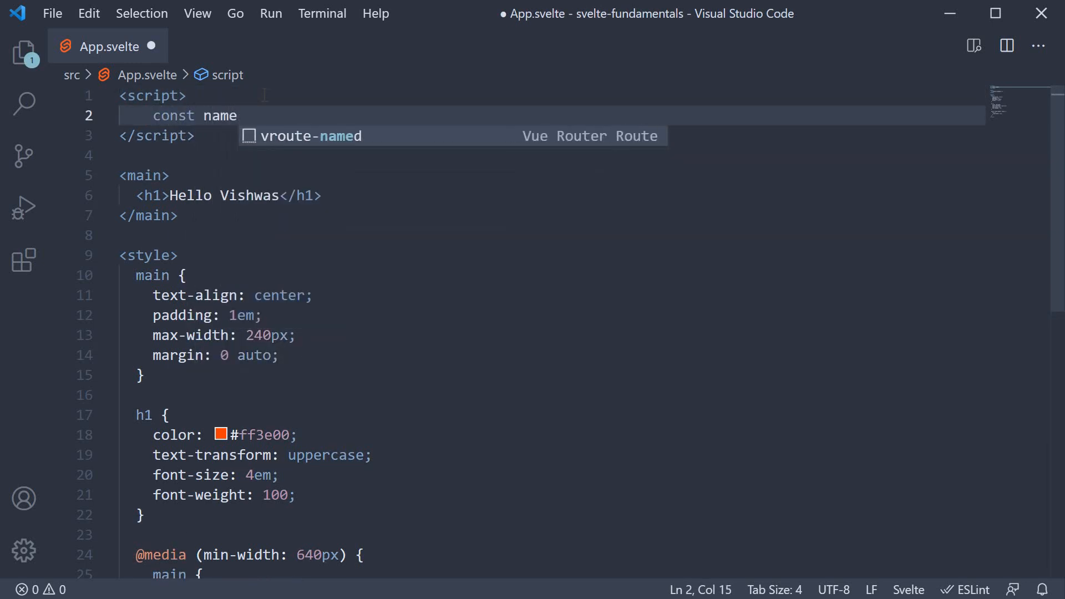
type("= '")
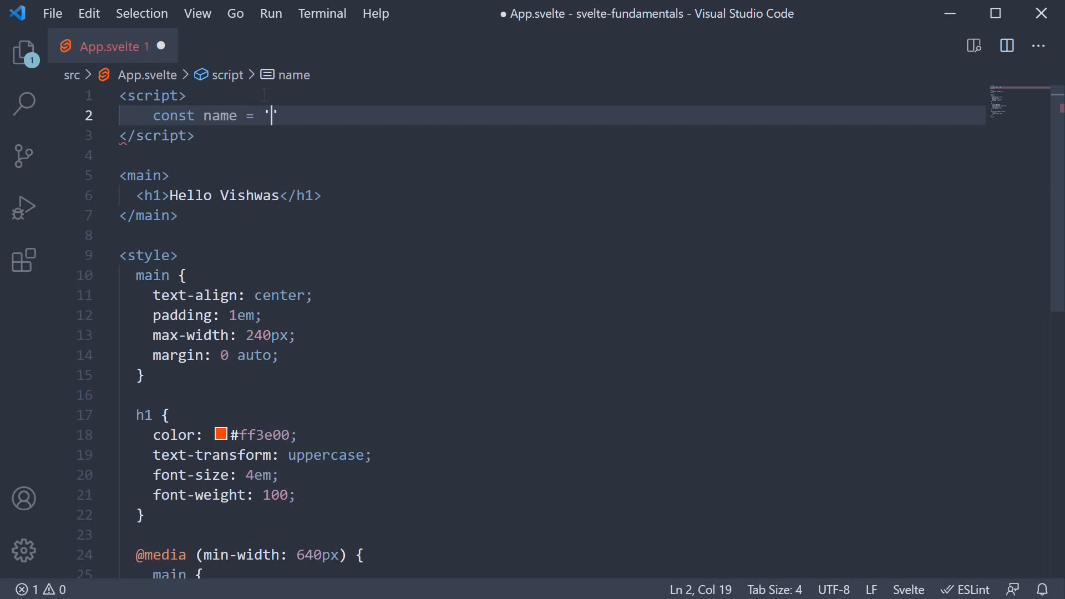
type("Vishwas")
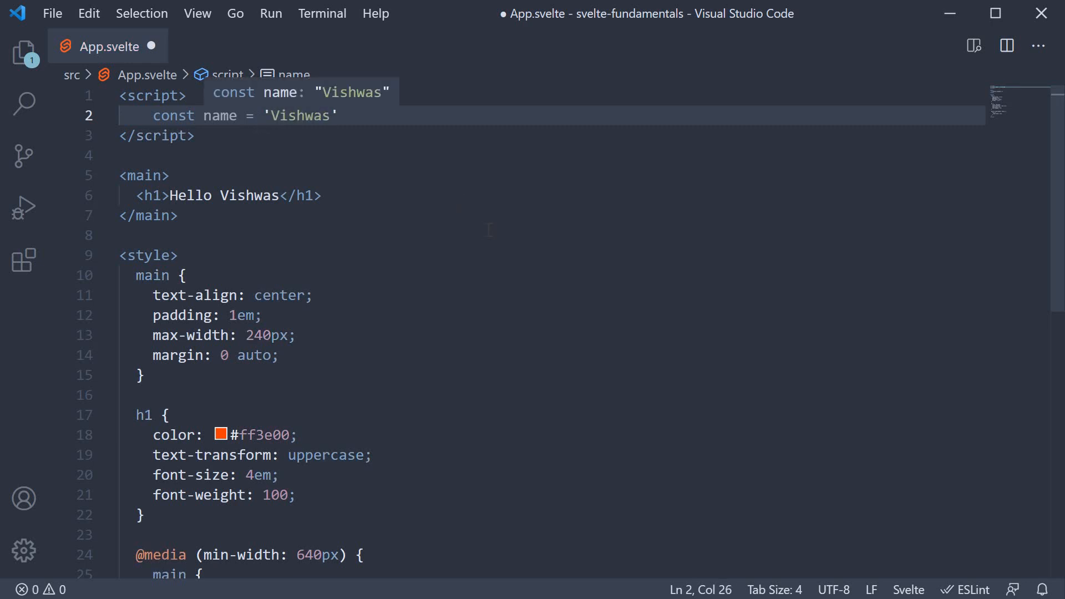
mouse_move(406, 227)
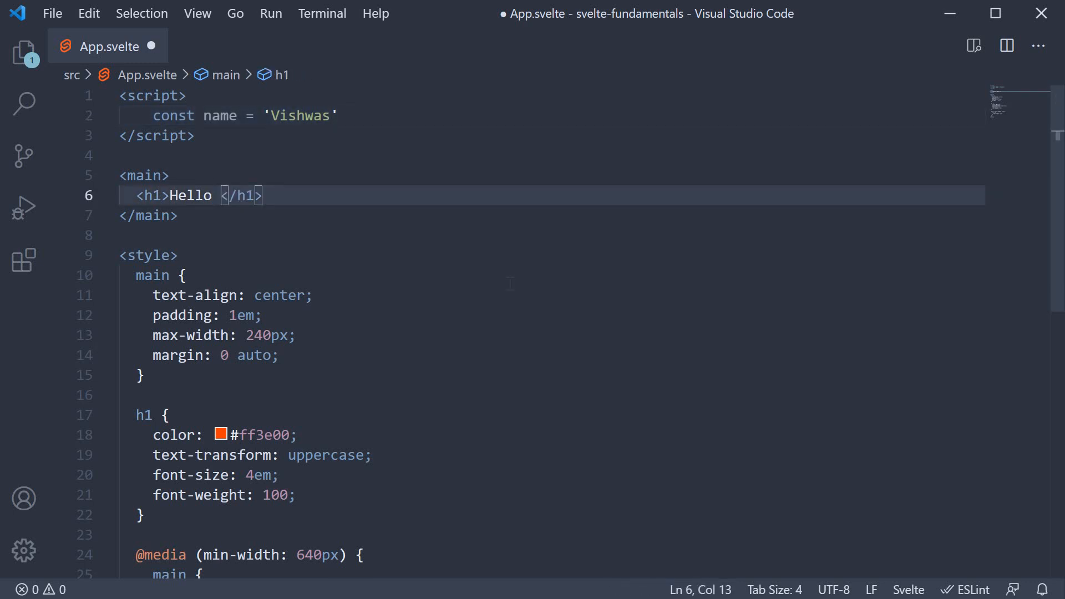
type("{}")
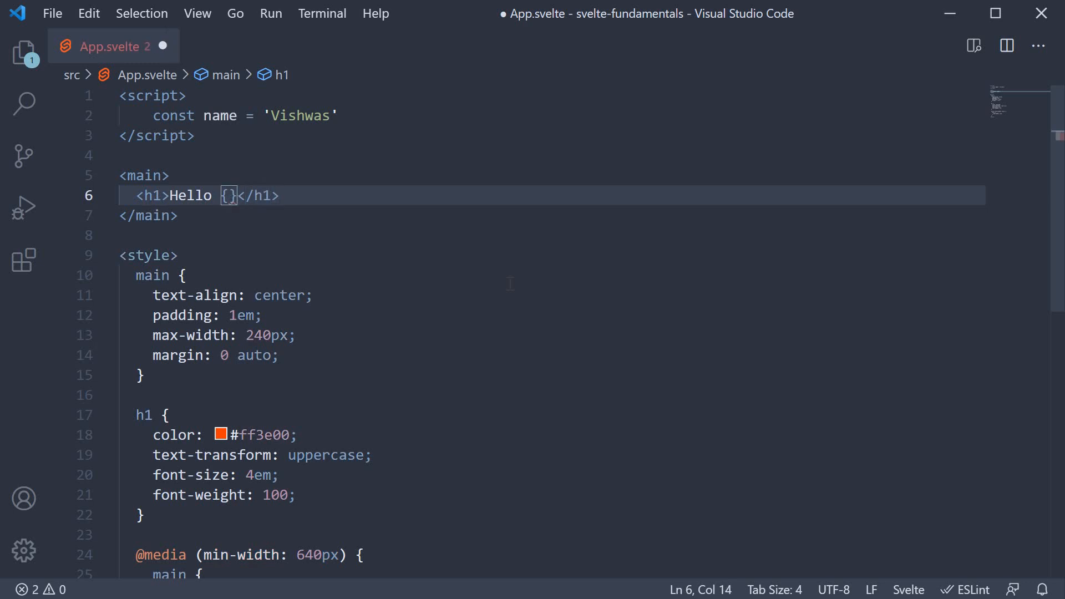
type("name")
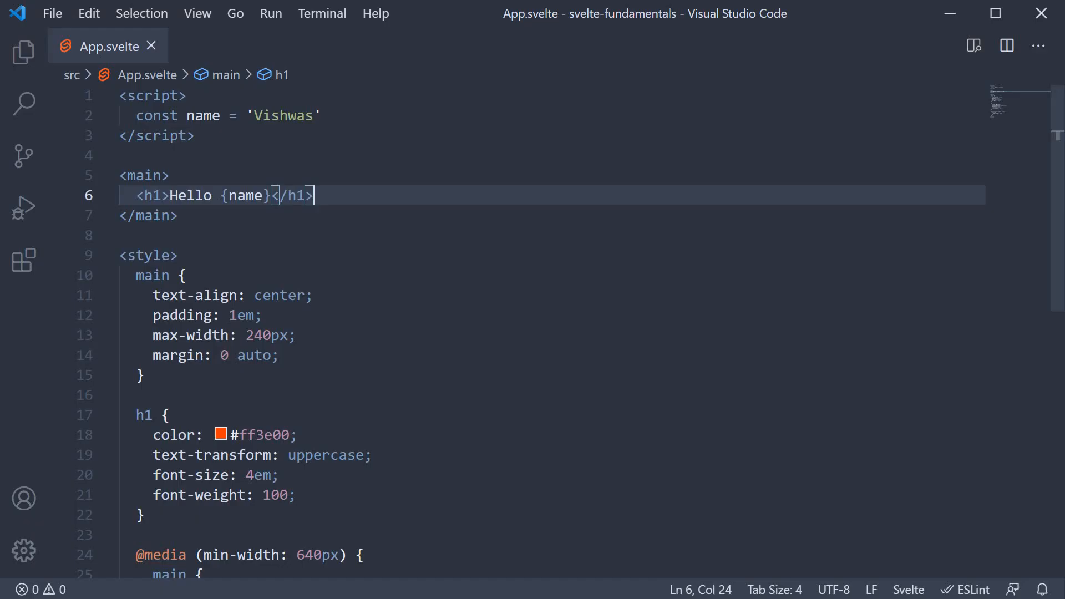
- Set the name constant to 'Batman' and replace name in the h1 with 2+2
double_click(282, 115)
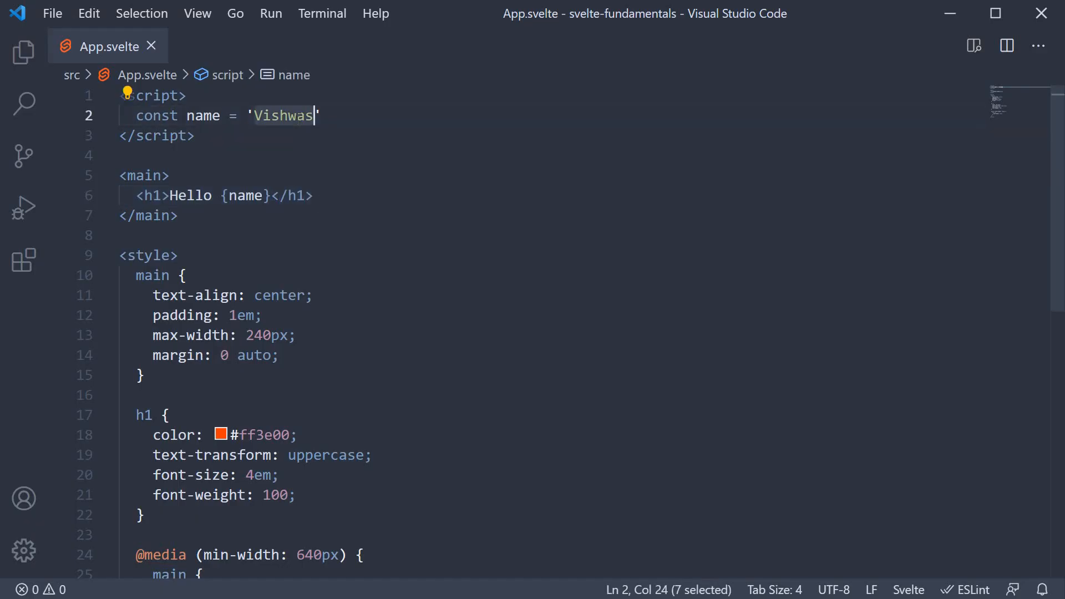
type("Batman")
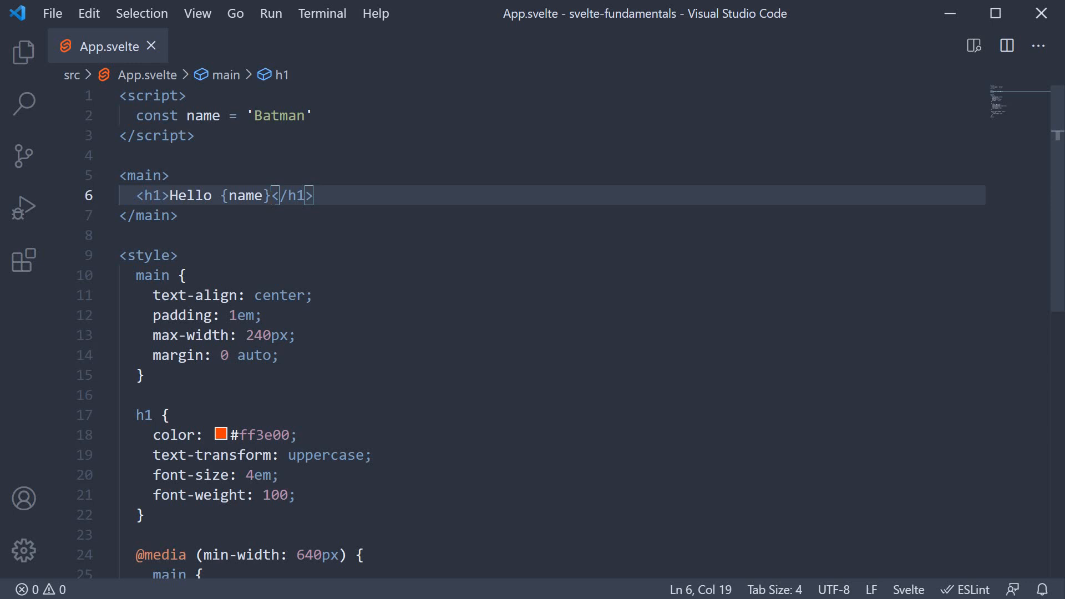
left_click(247, 195)
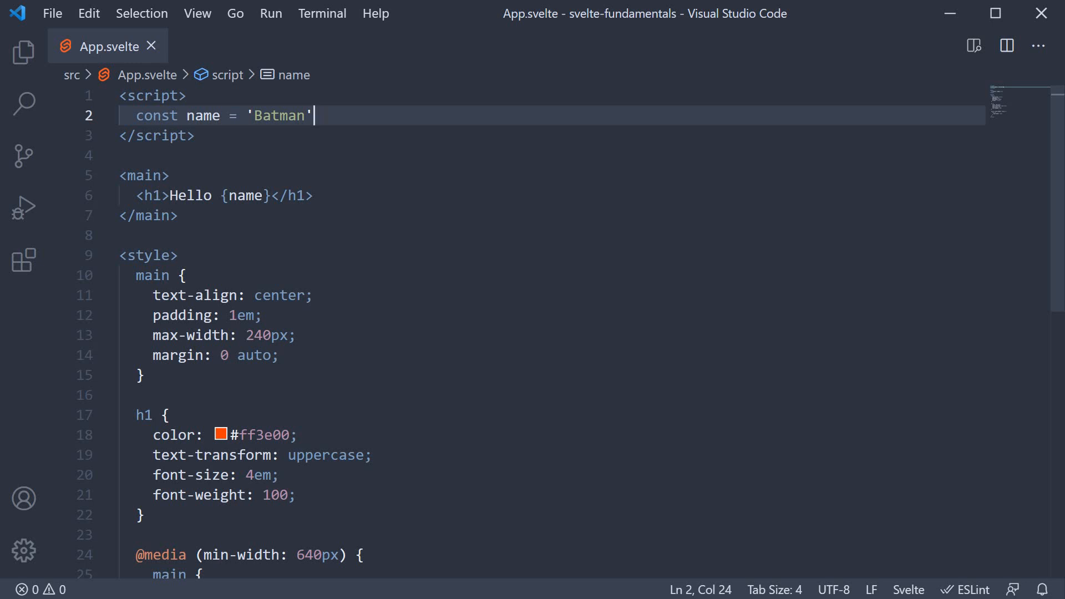
double_click(245, 196)
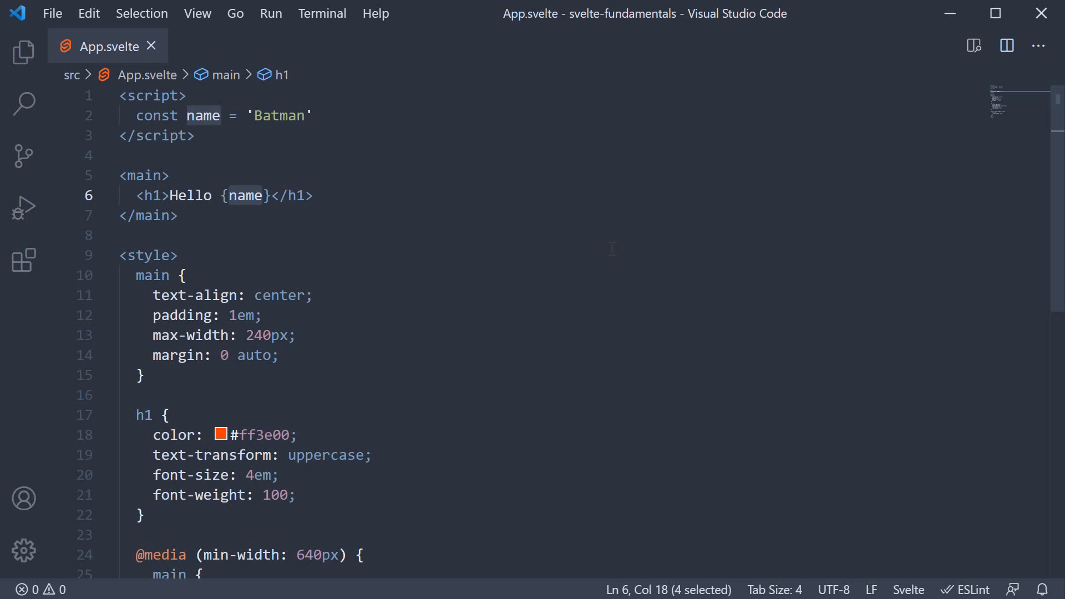
type("2+2")
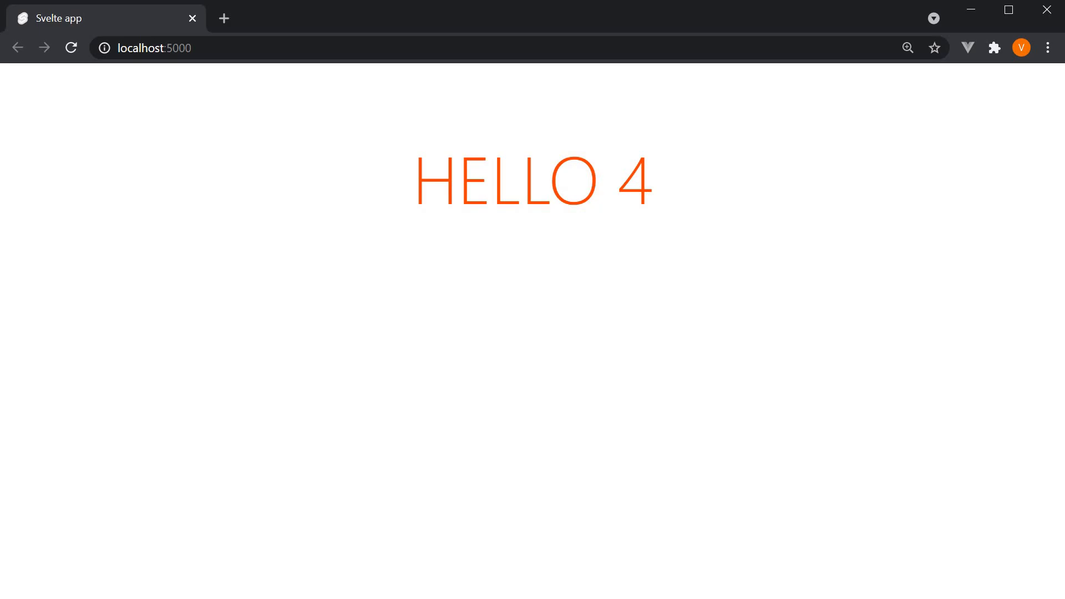
mouse_move(620, 327)
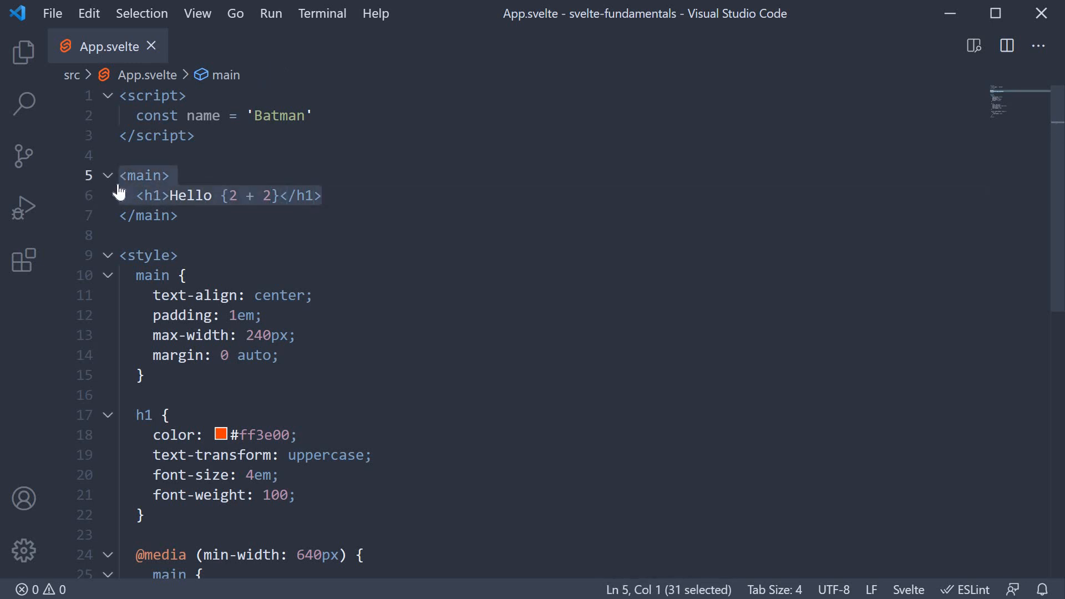
- Replace 2+2 in the heading braces with name and save App.svelte
type("name")
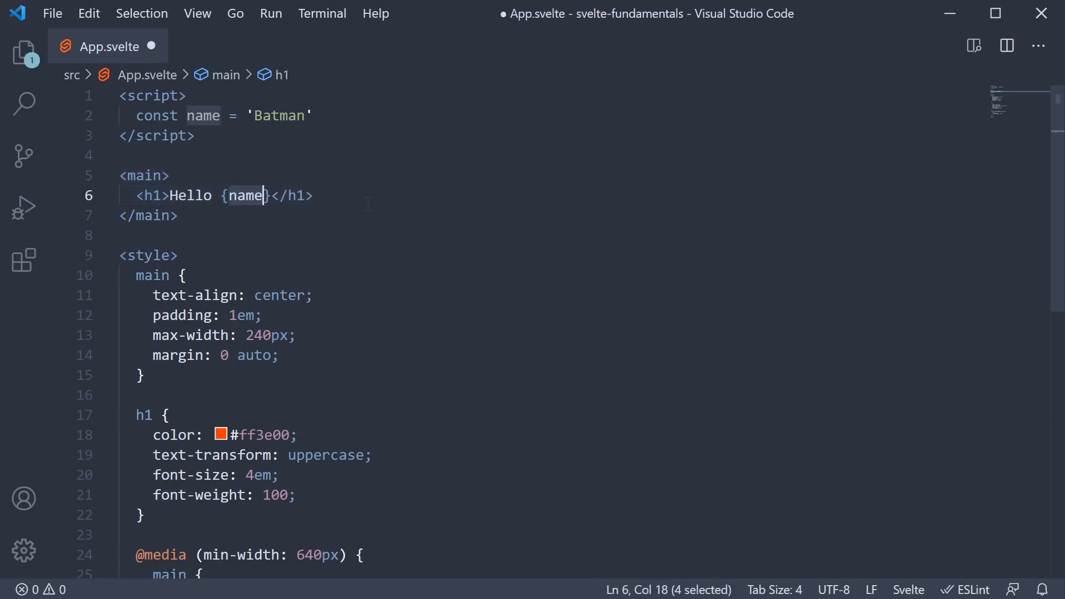
key("ctrl+s")
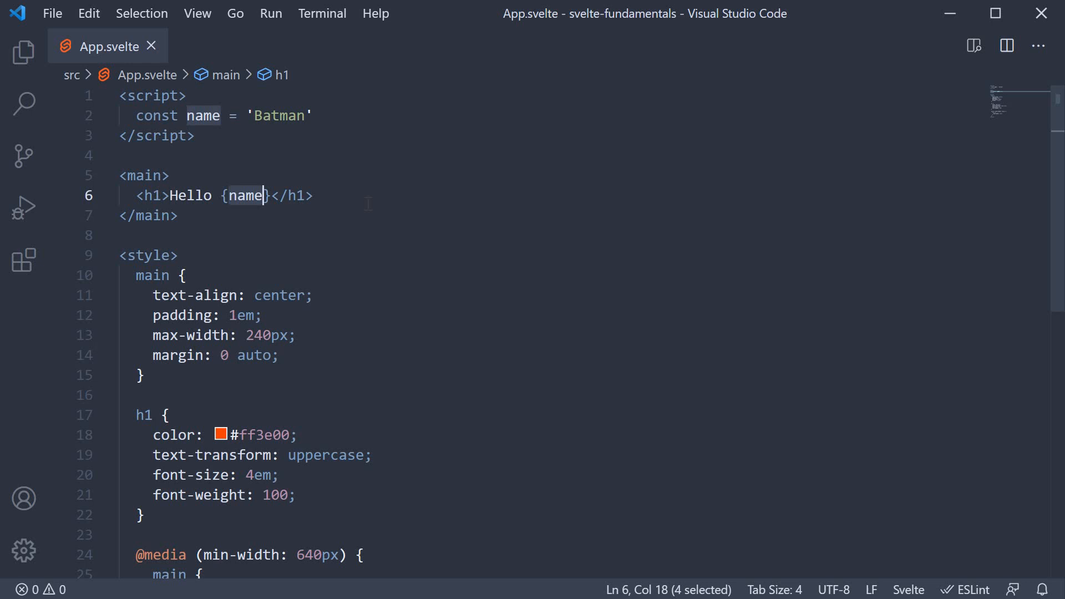